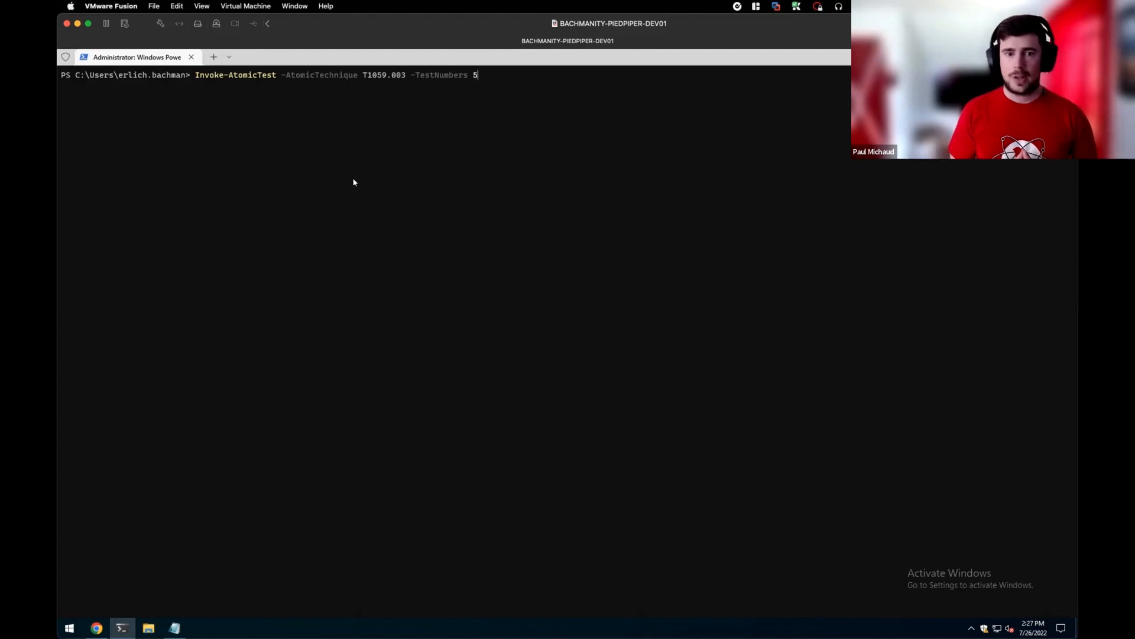
# Run Atomic test T1059.003 number 5 and close the Calculator it launches
pyautogui.press('enter')
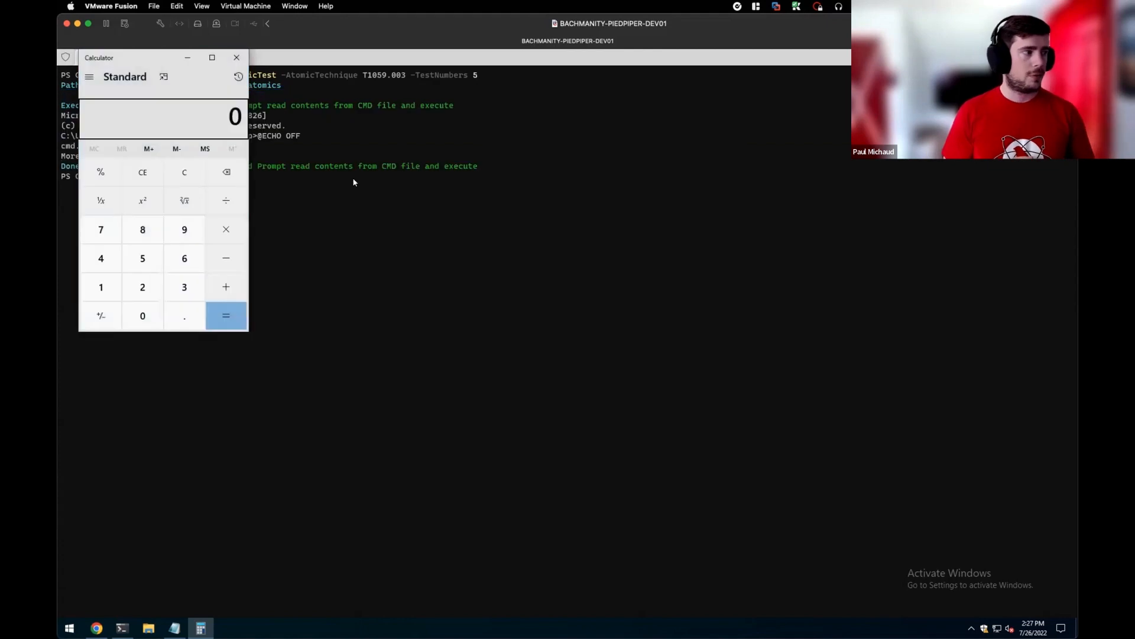
pyautogui.moveTo(236, 57)
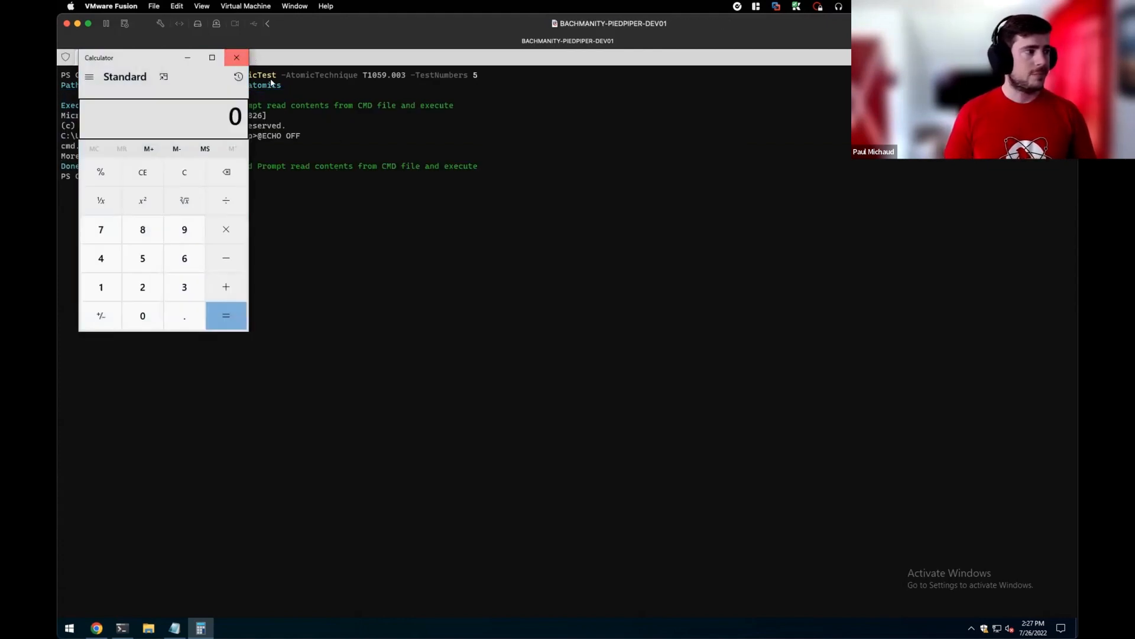
pyautogui.click(235, 57)
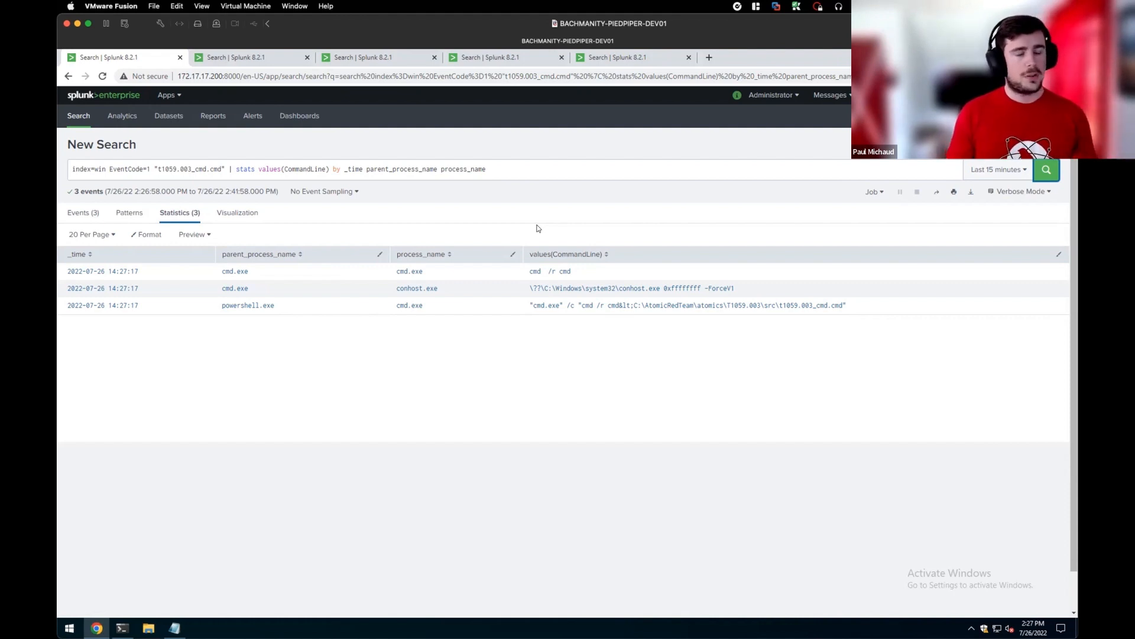
pyautogui.moveTo(123, 149)
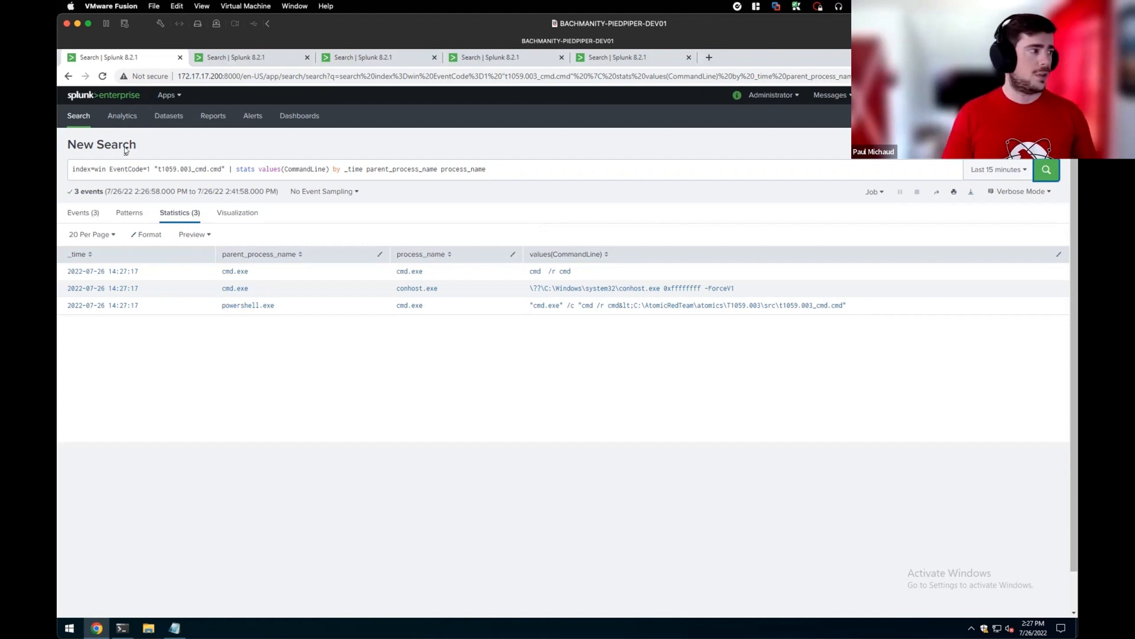
# Open the EventCode 1 results for t1059.003_cmd.cmd showing three cmd.exe command lines
pyautogui.doubleClick(191, 169)
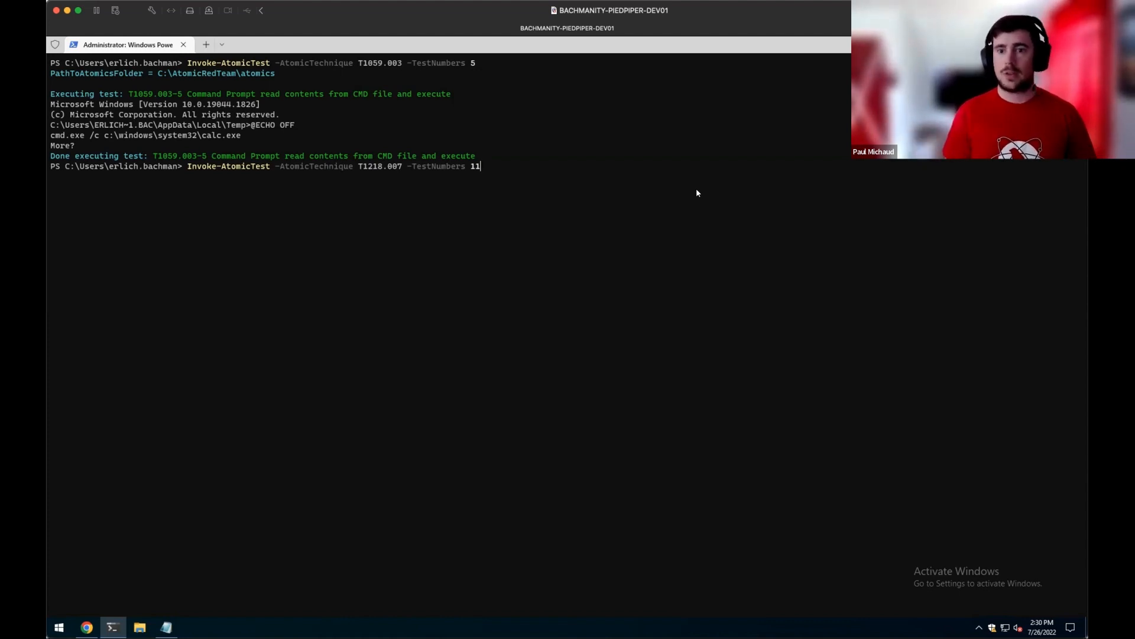
# Run Invoke-AtomicTest T1218.007 -TestNumbers 11 to execute a remote MSI with Msiexec
pyautogui.press('enter')
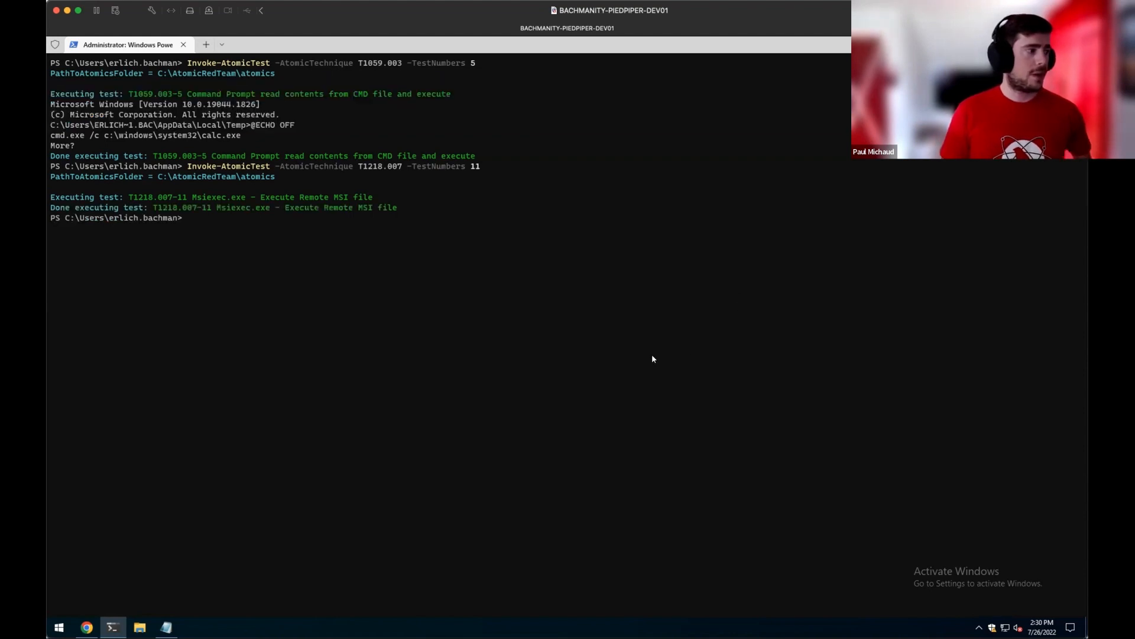
pyautogui.moveTo(126, 577)
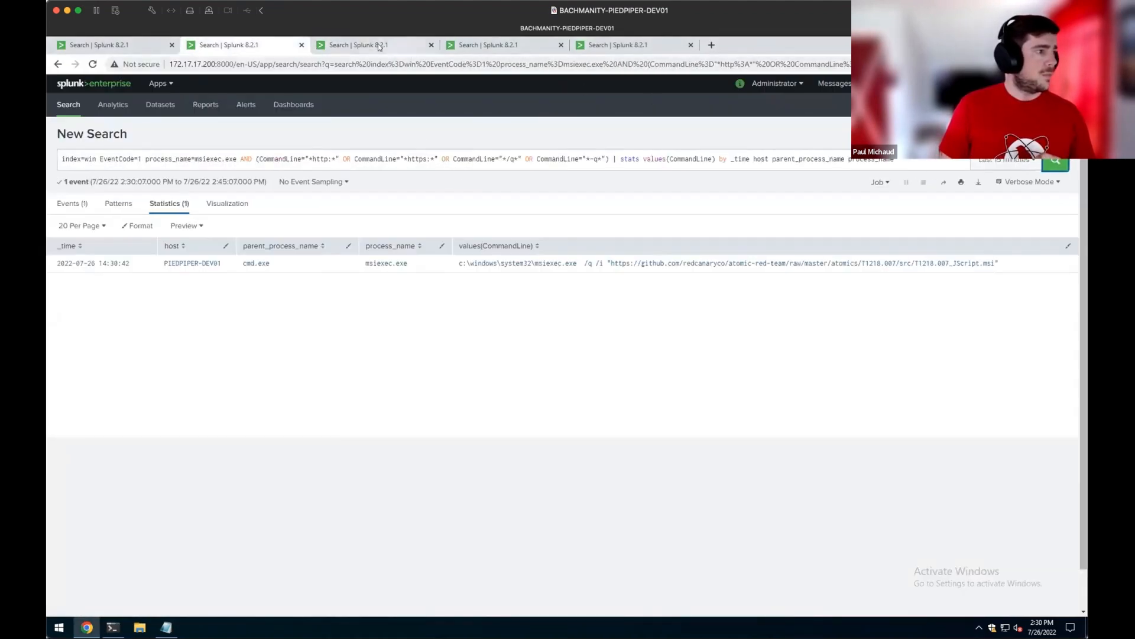
pyautogui.moveTo(480, 391)
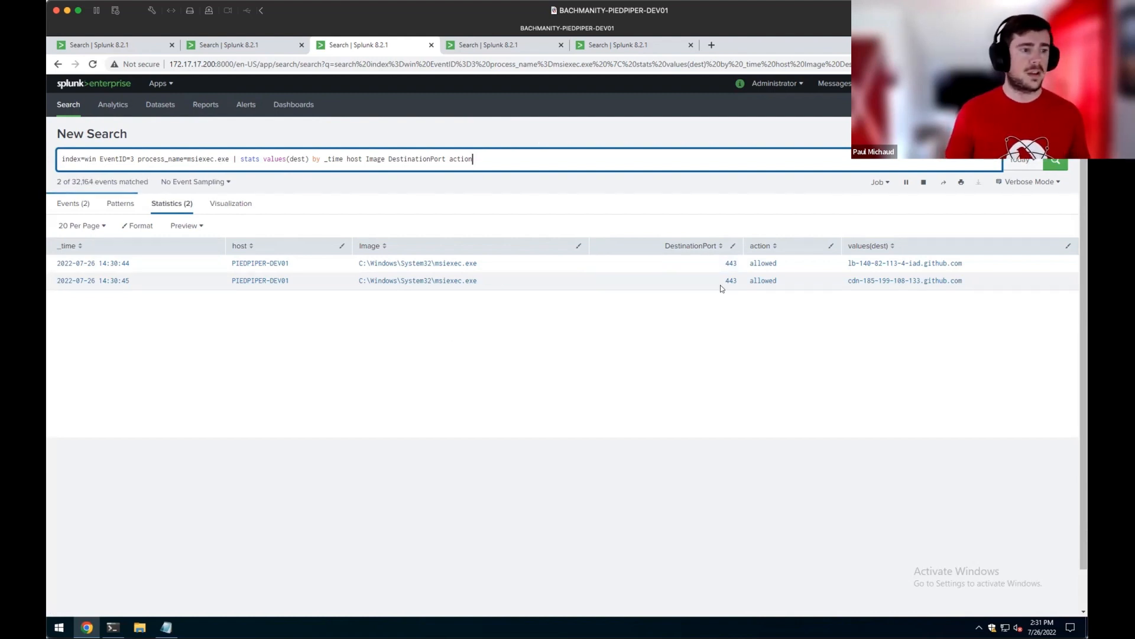
# Search msiexec.exe EventID 3 connections, showing two allowed port-443 connections to github.com
pyautogui.doubleClick(903, 280)
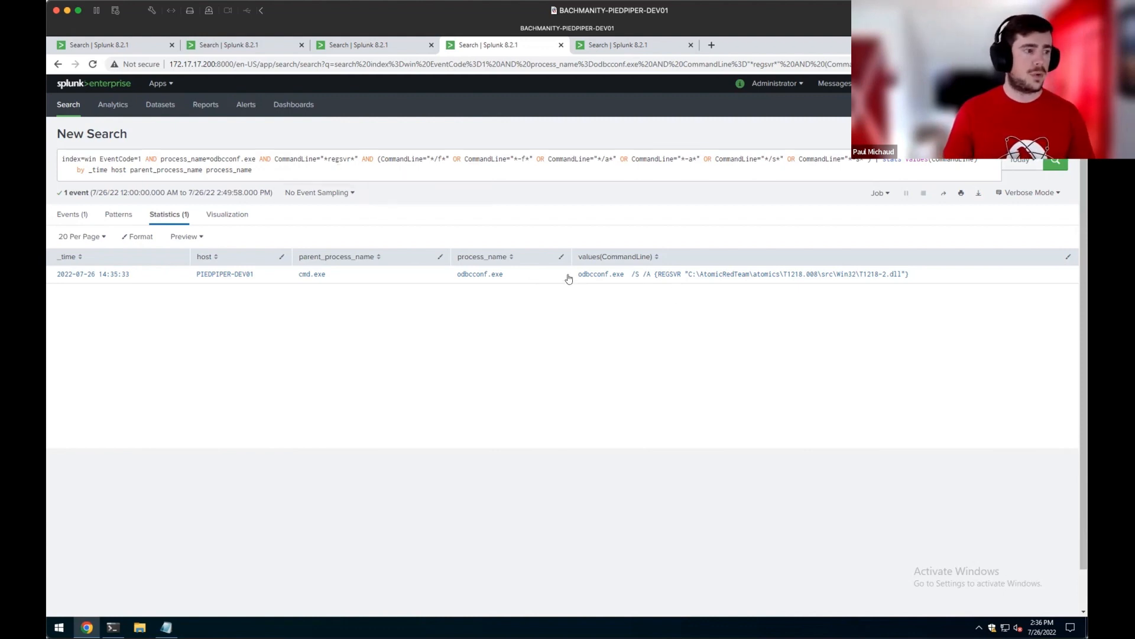
pyautogui.moveTo(863, 323)
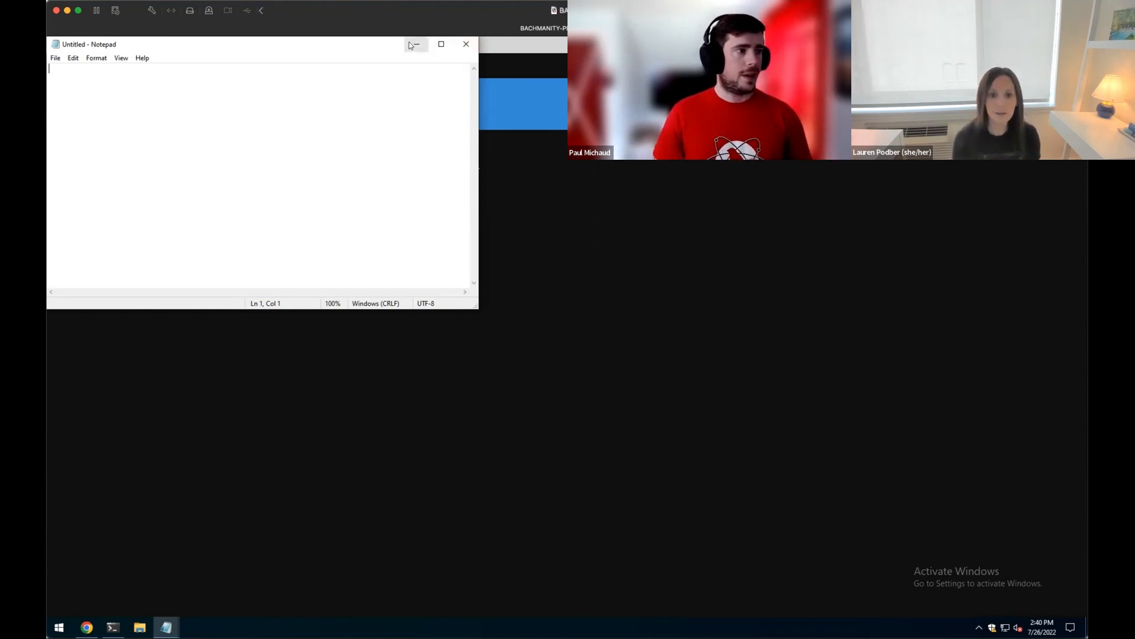
pyautogui.moveTo(414, 45)
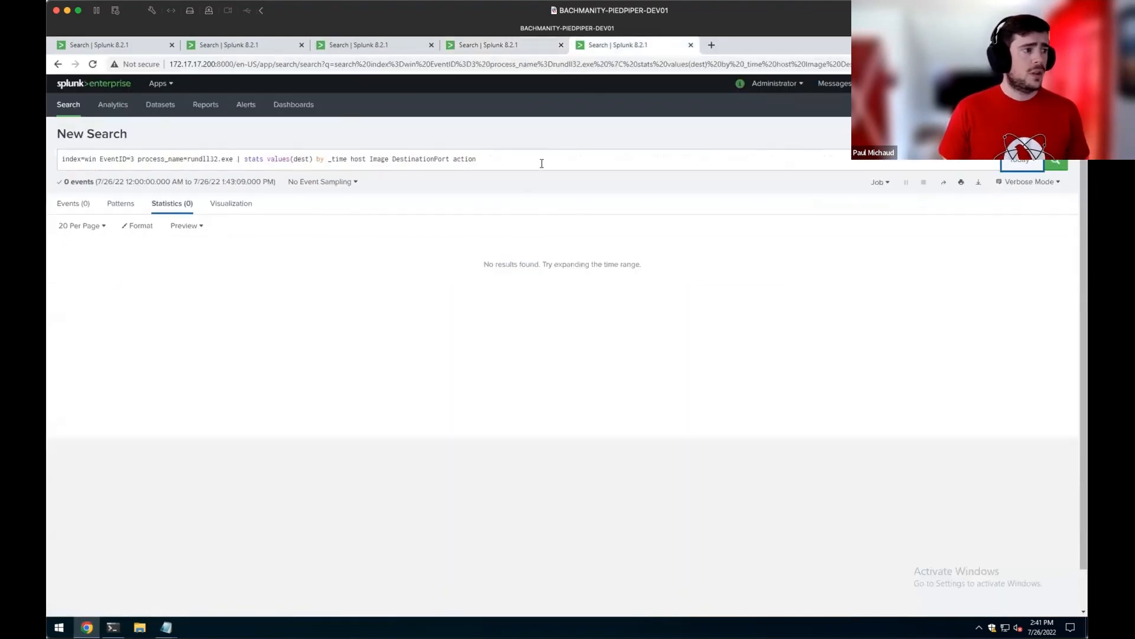
# Rerun the rundll32.exe EventID 3 network connection search in Splunk
pyautogui.click(539, 162)
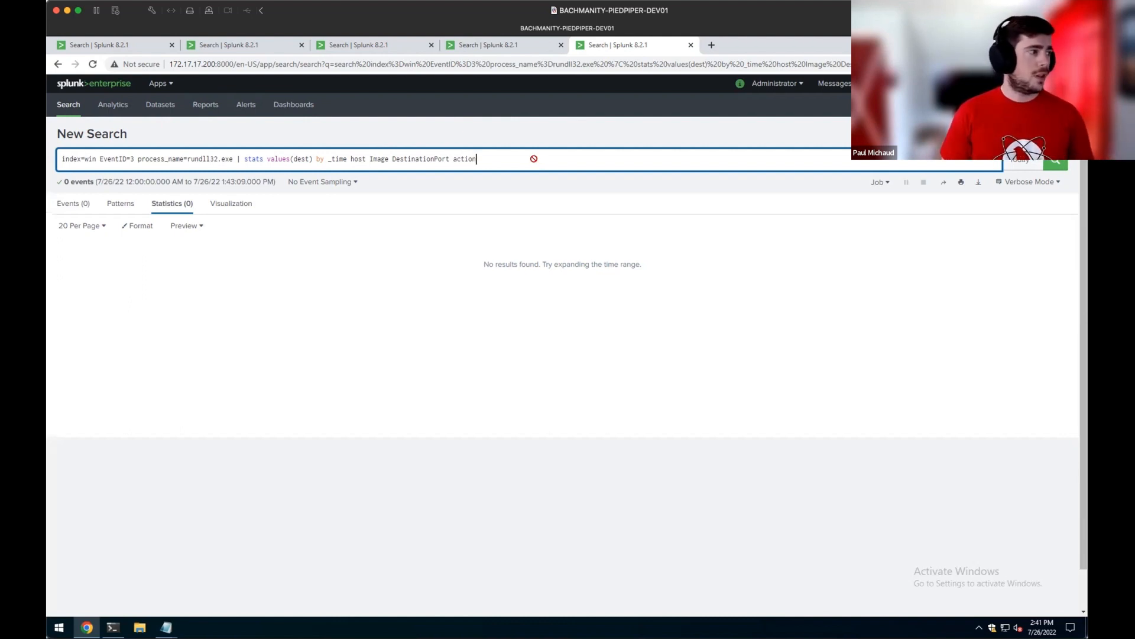
pyautogui.press('enter')
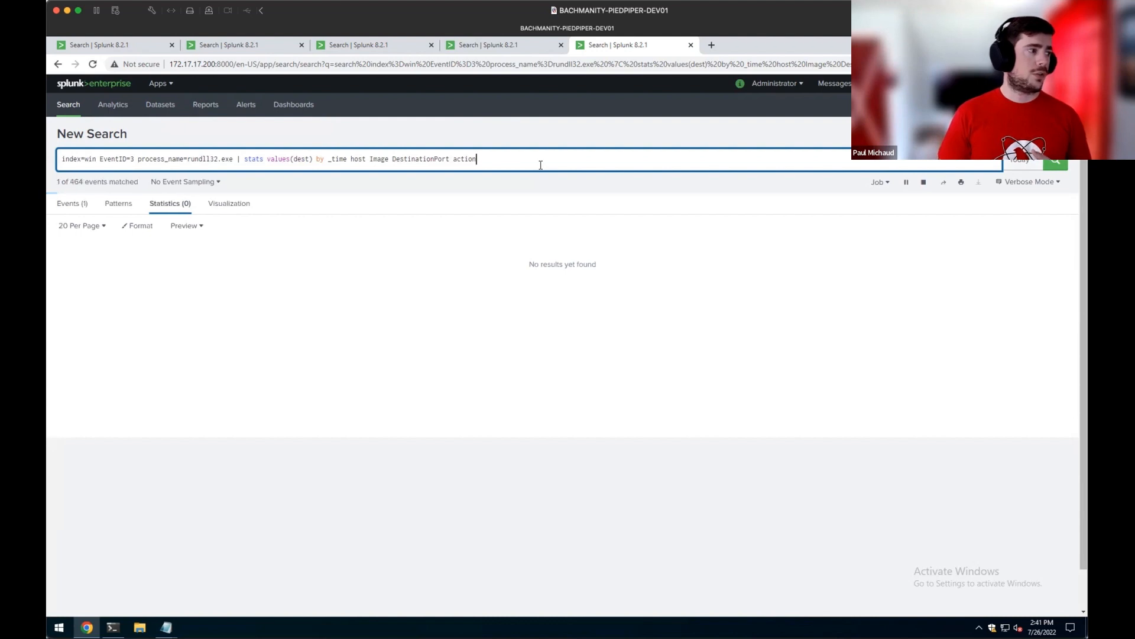